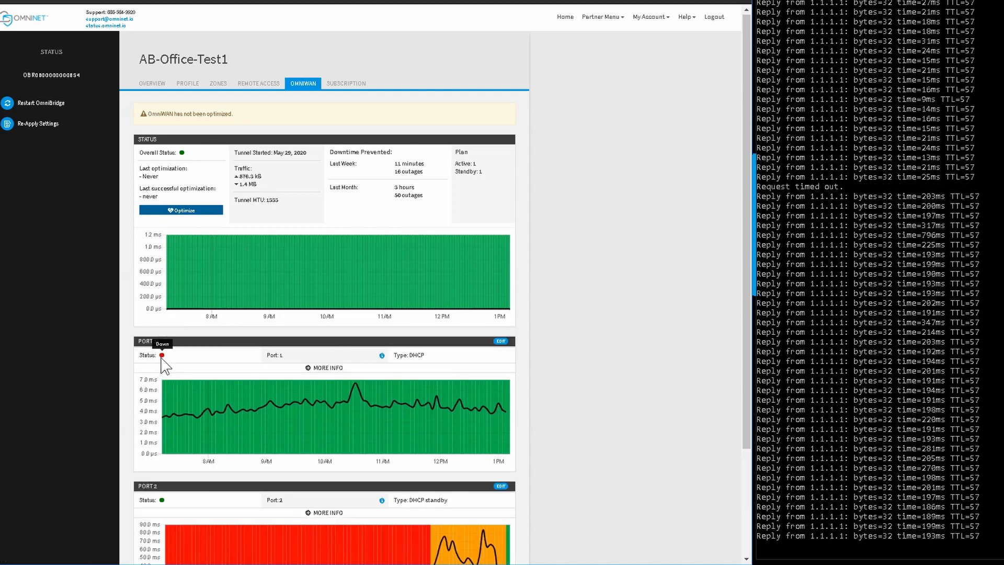
pyautogui.scroll(-3)
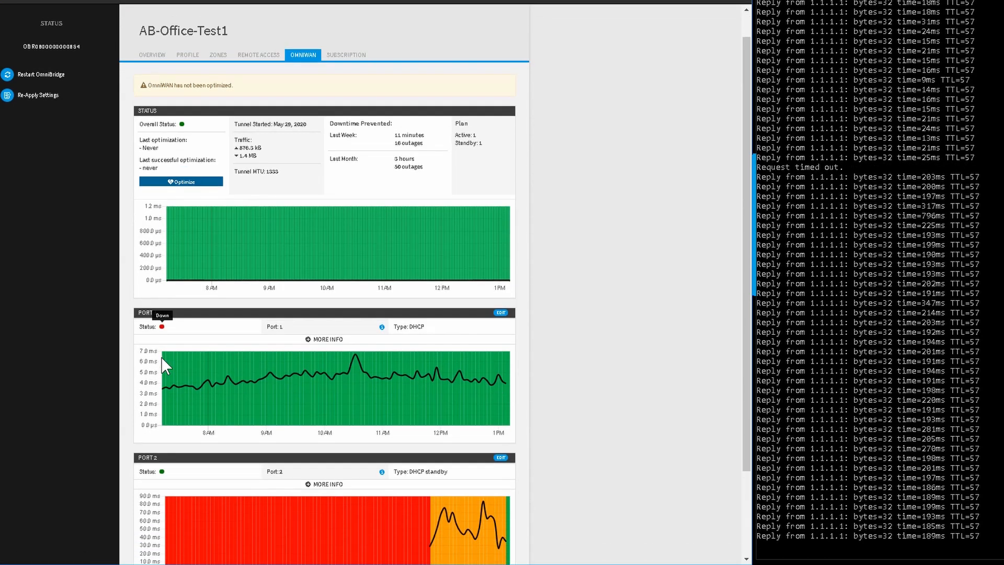
pyautogui.scroll(-3)
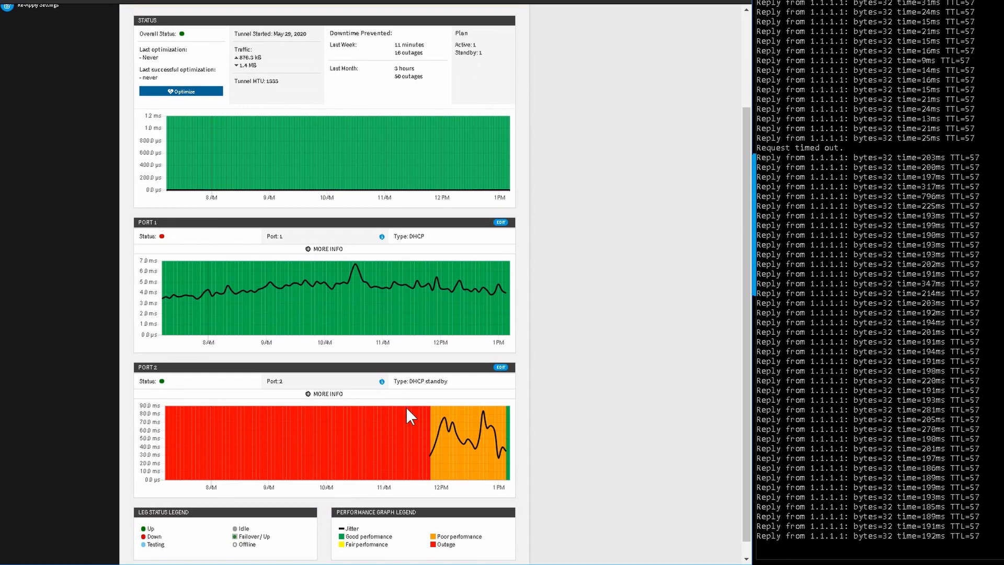
pyautogui.moveTo(553, 442)
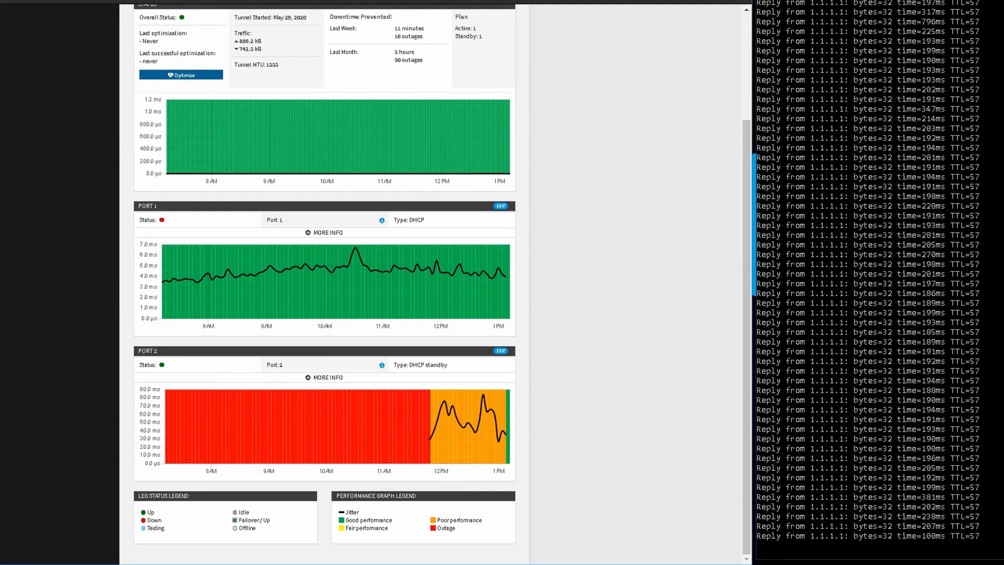
pyautogui.scroll(-3)
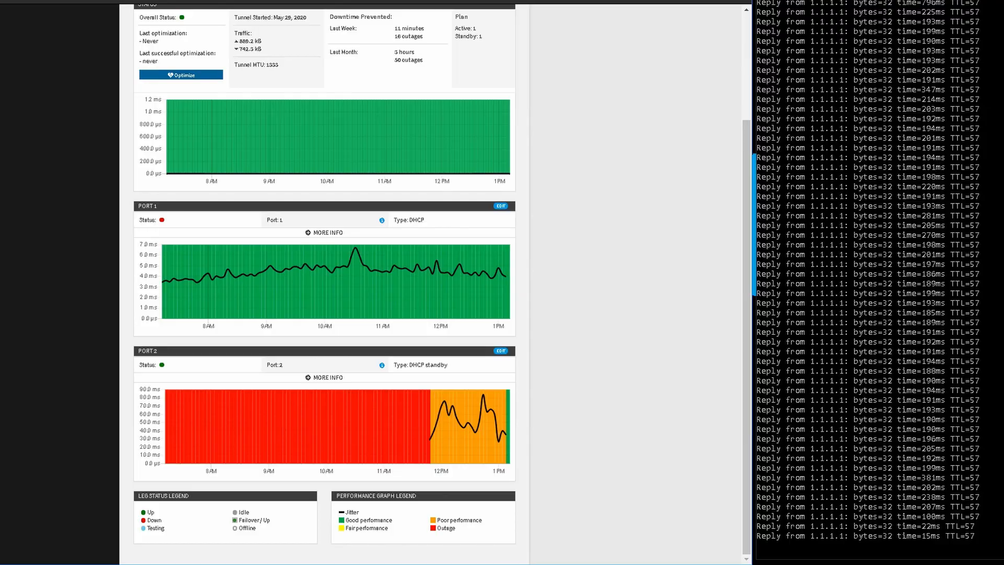